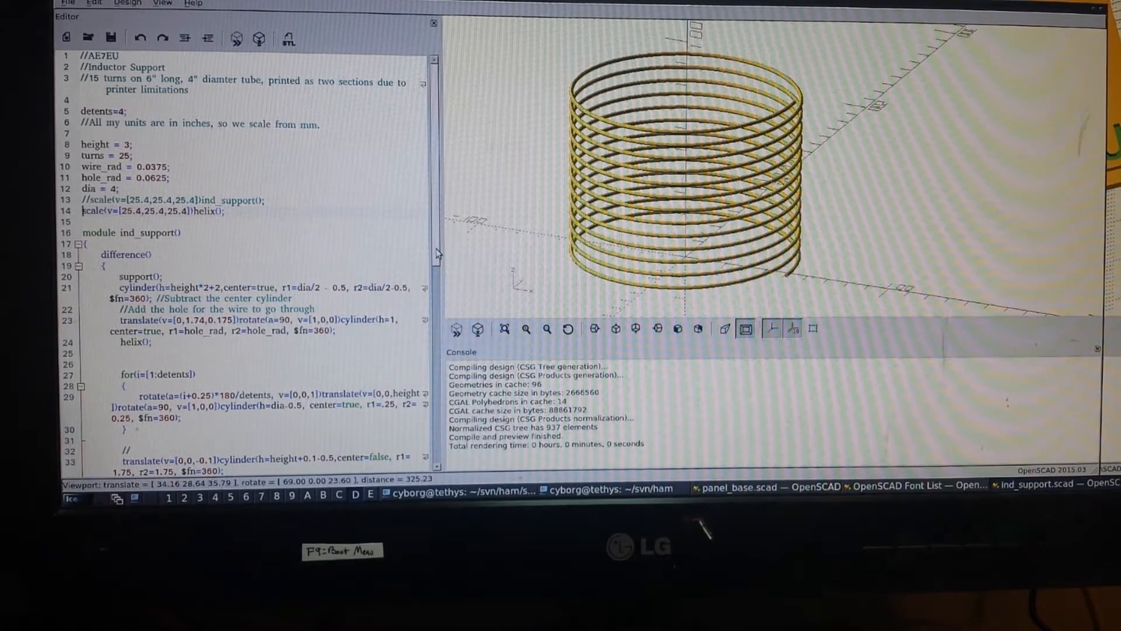
Highlight the support call being subtracted from inside the difference block
scroll(down, 3)
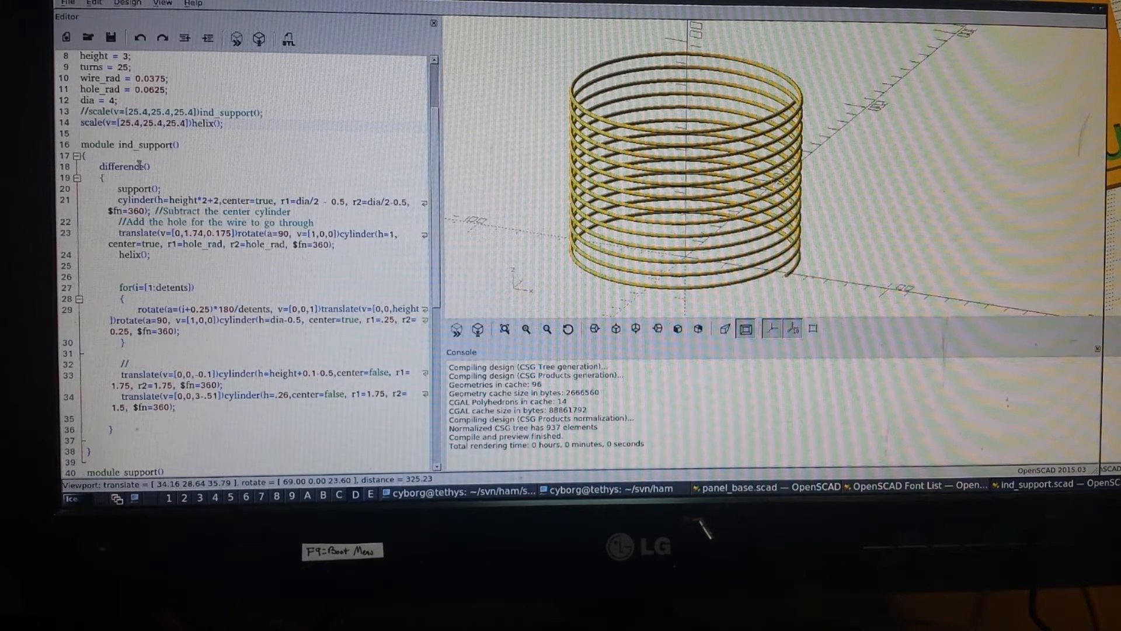
double_click(135, 189)
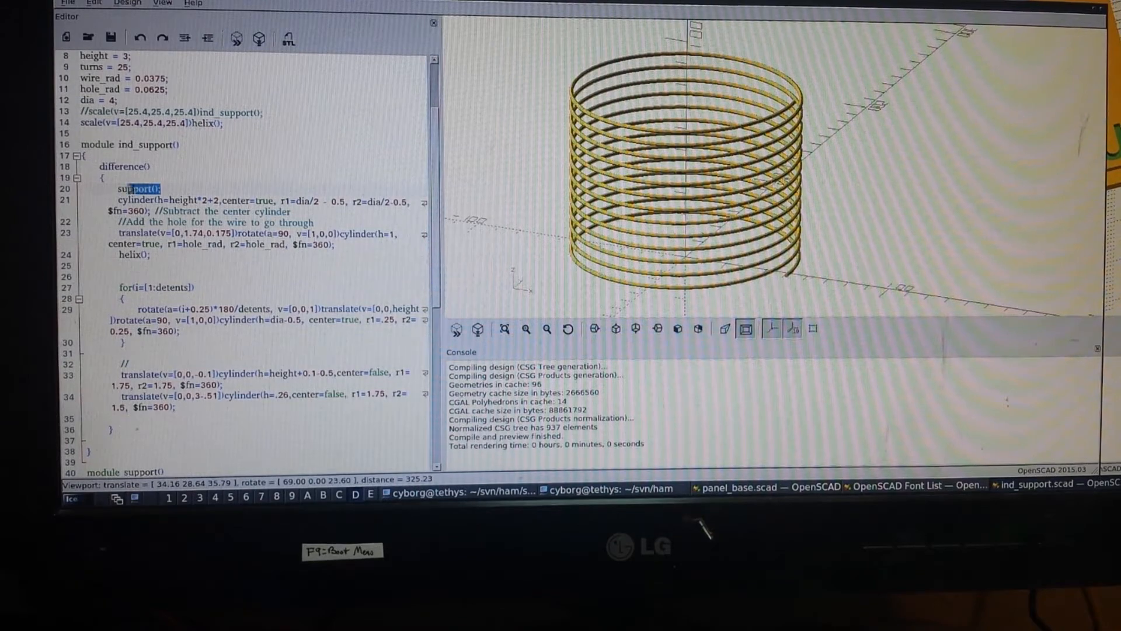
double_click(138, 188)
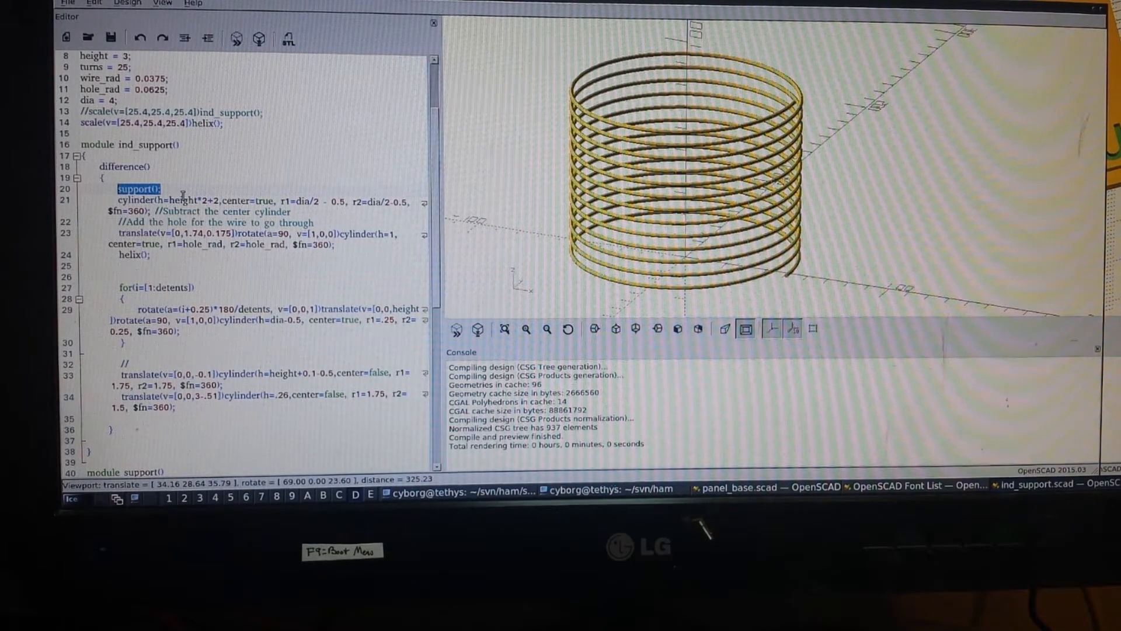
scroll(down, 3)
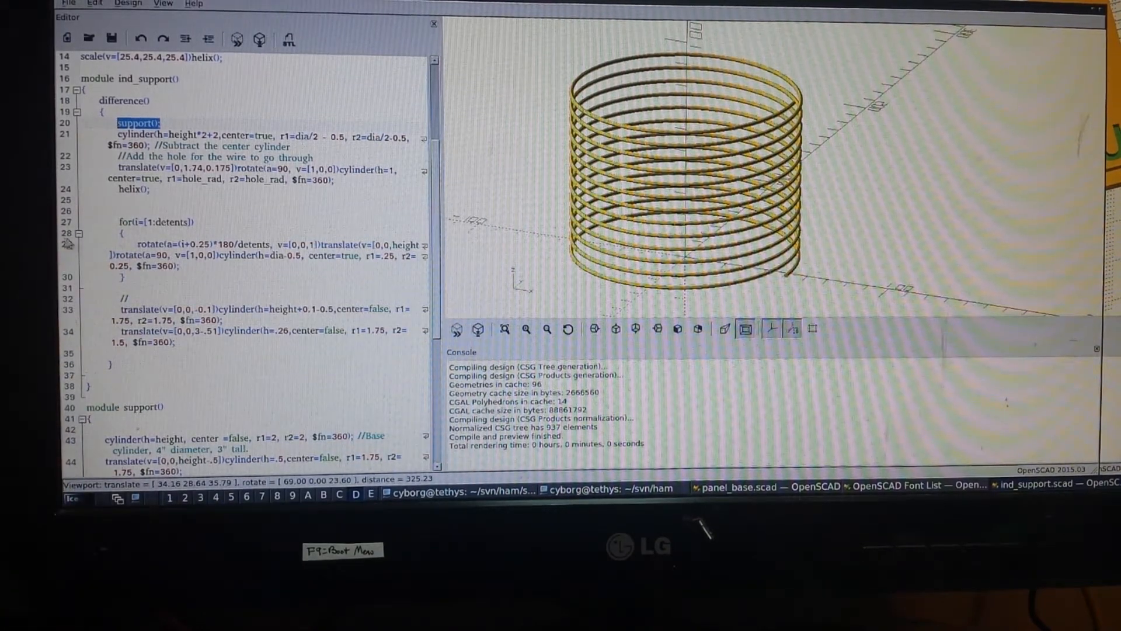
Highlight the cylinder statement that builds the helix in module helix
scroll(down, 3)
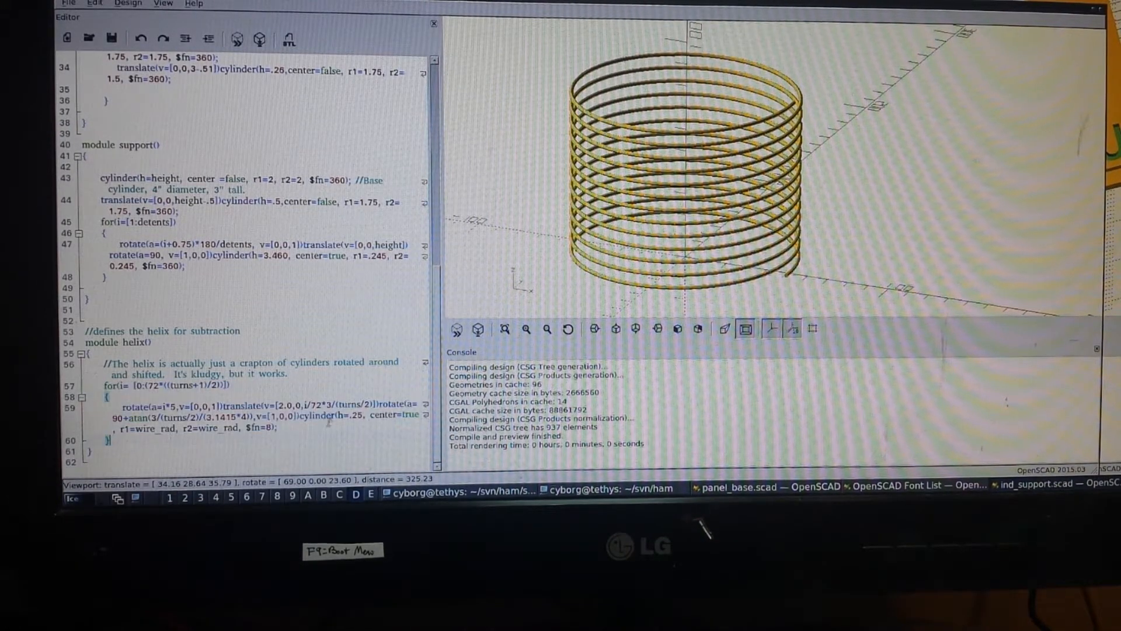
drag(299, 413, 279, 428)
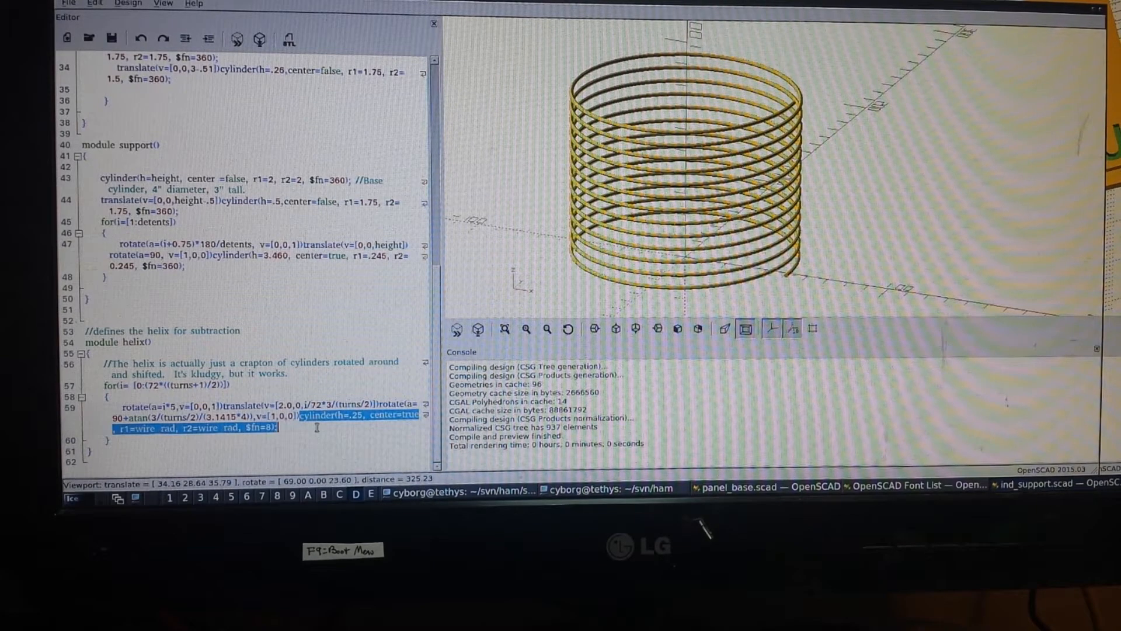
mouse_move(141, 435)
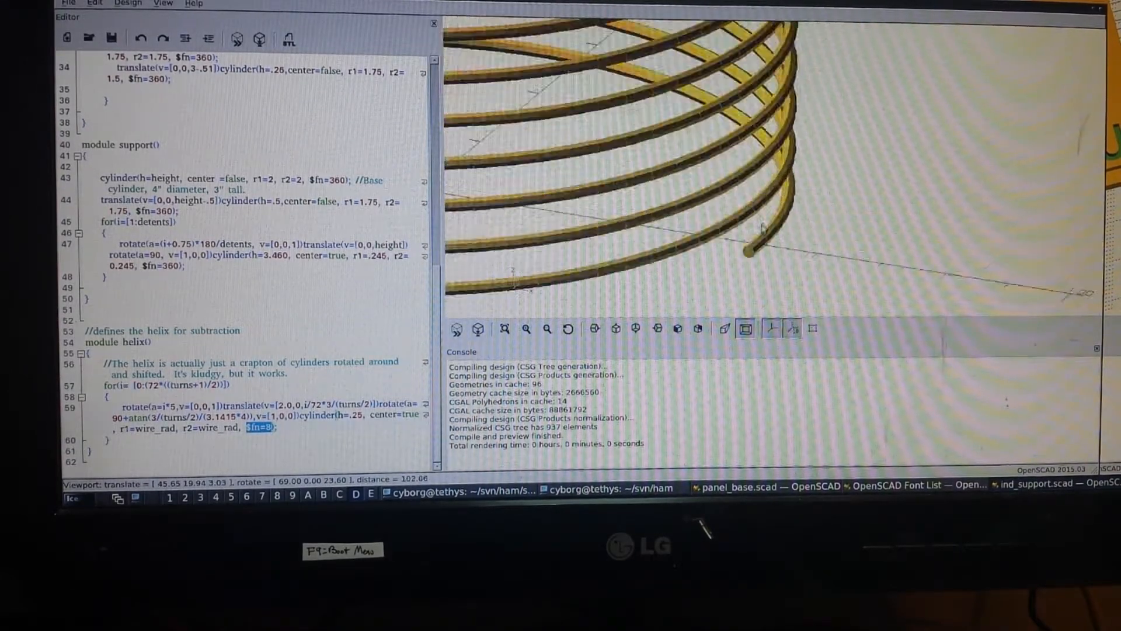
Zoom into the cut end of the helix wire and orbit around its eight-sided segments
scroll(down, 3)
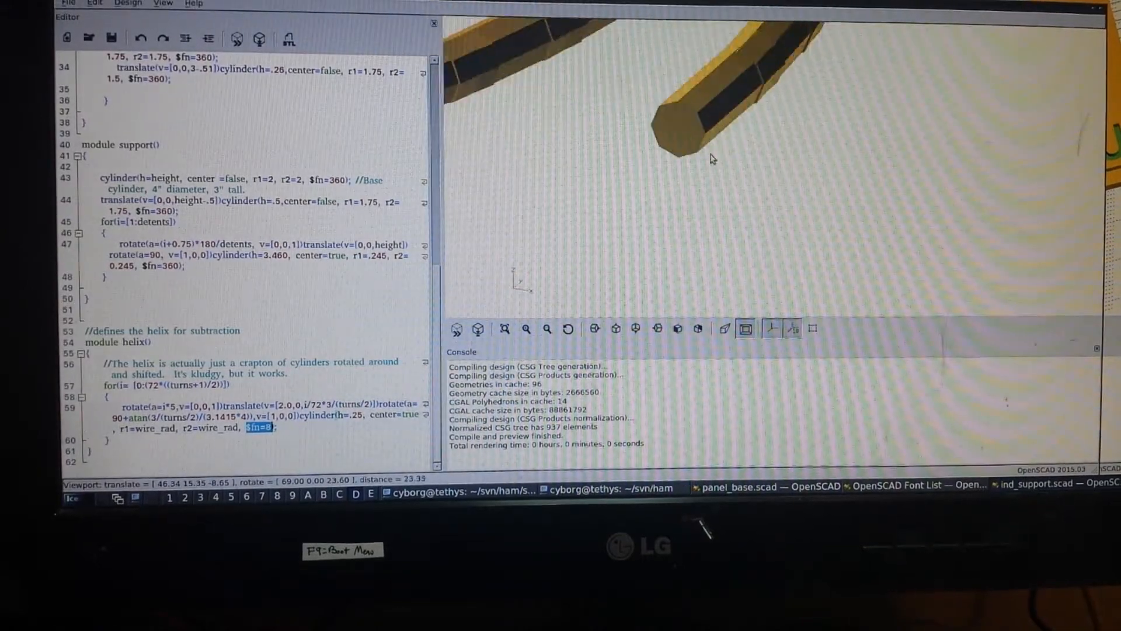
scroll(down, 3)
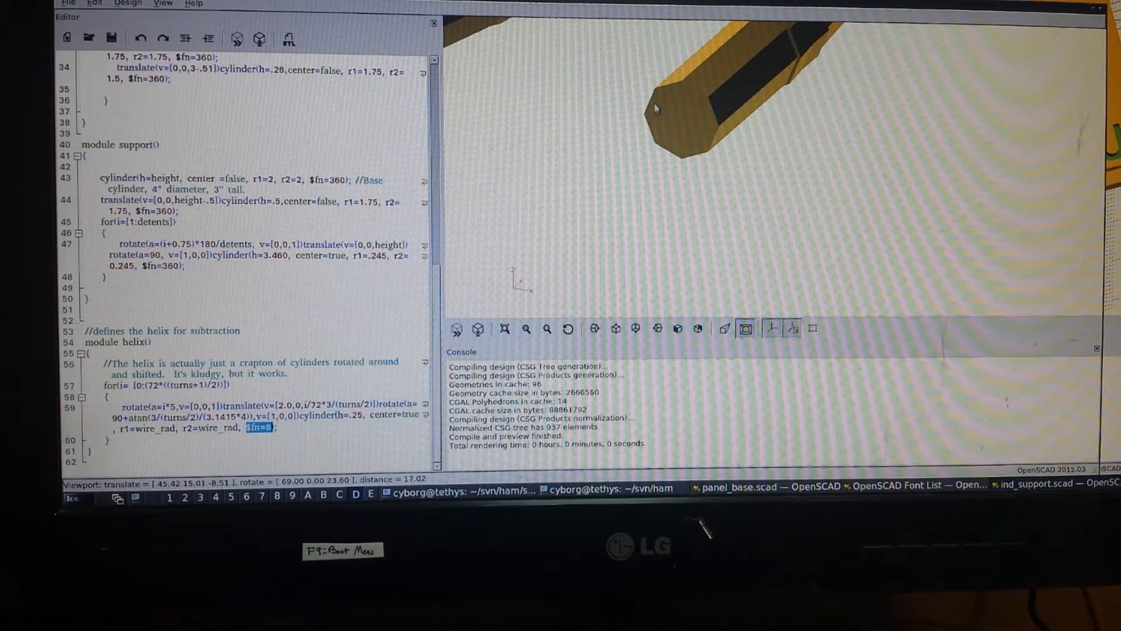
drag(654, 108, 712, 200)
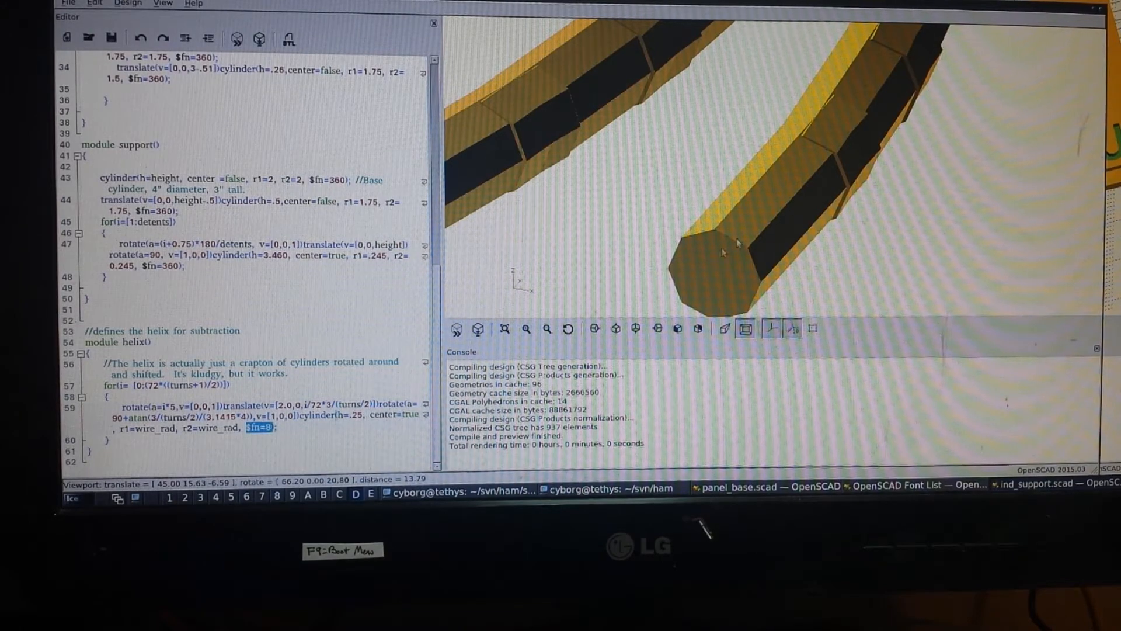
drag(722, 250, 826, 168)
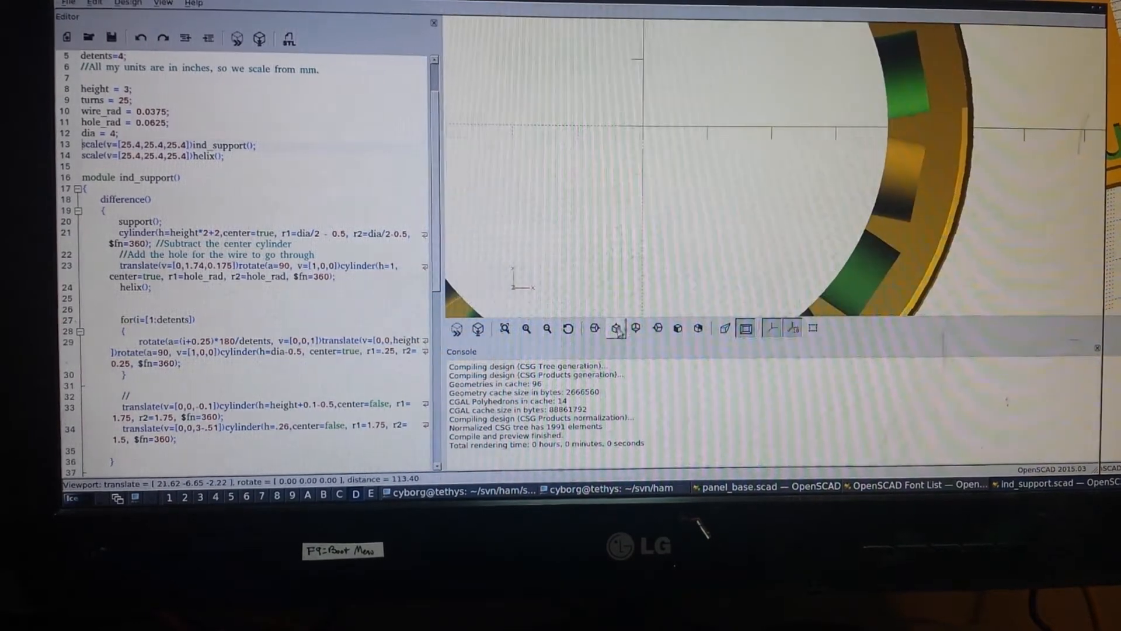
Zoom out to show the whole grooved support tube at an angle with its notched rim
scroll(down, 3)
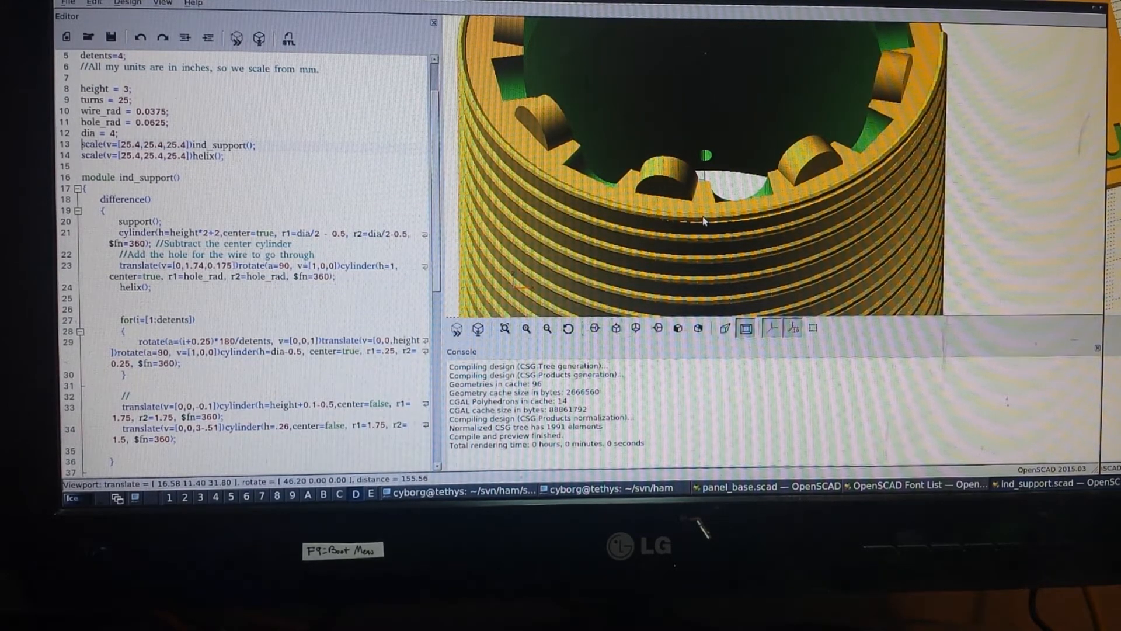
scroll(down, 3)
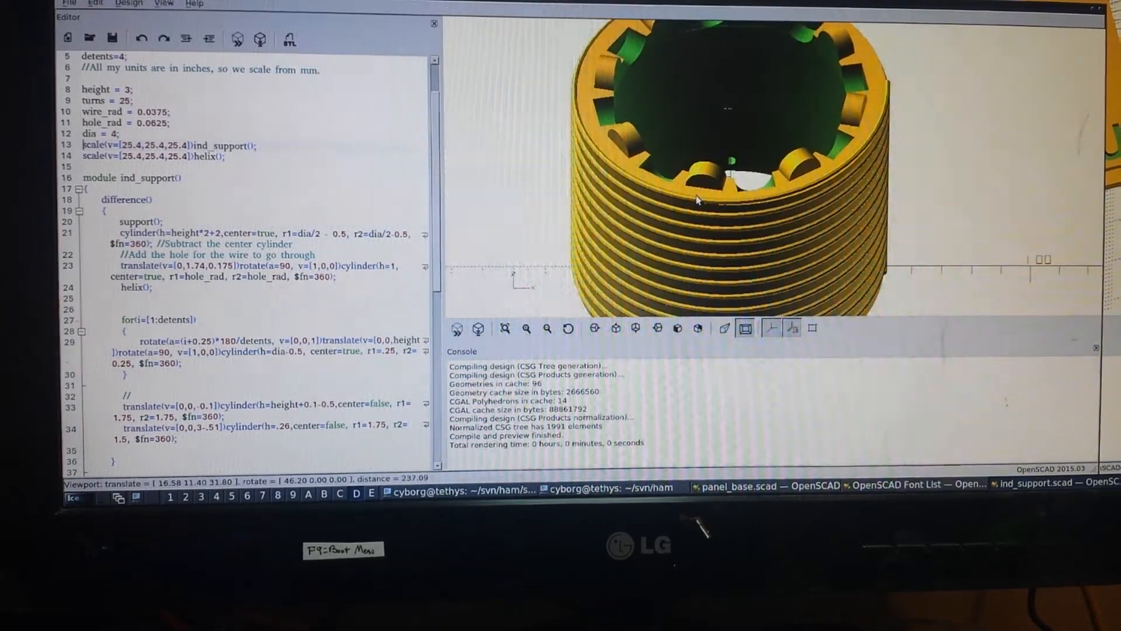